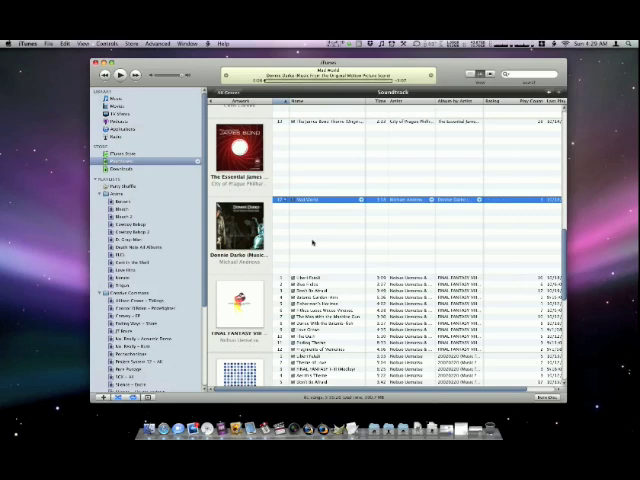
- Bring up the context menu of actions for the Mad World track
left_click(118, 75)
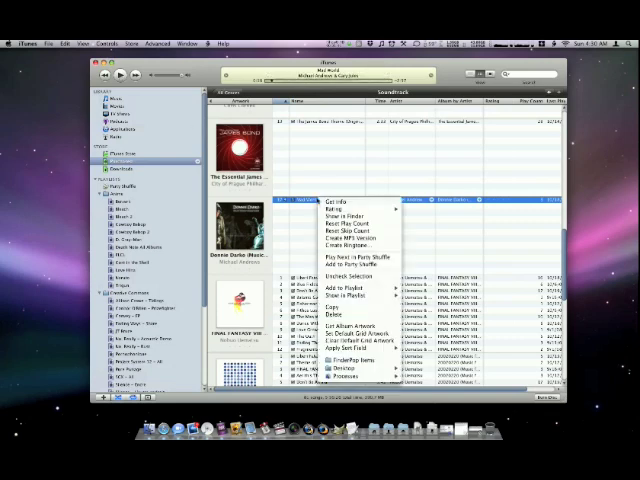
- Dismiss the Mad World context menu and return to the Soundtrack song list
left_click(338, 189)
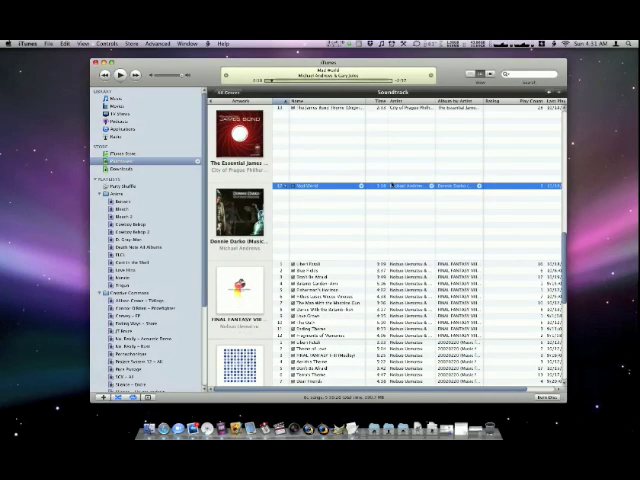
- Play Mad World and show its Get Info Options with lowered volume and the Piano equalizer preset
left_click(118, 77)
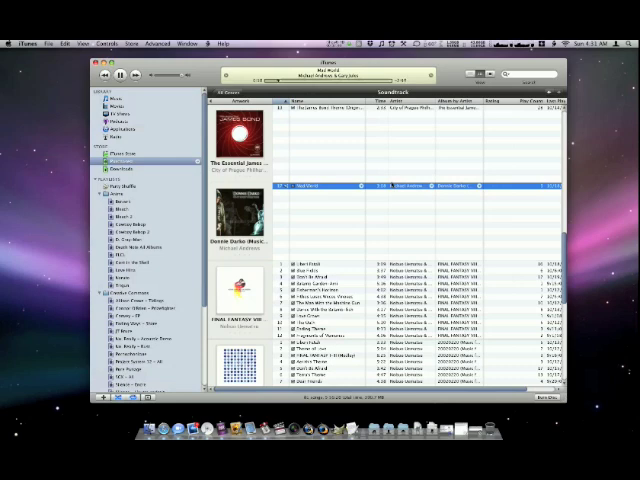
left_click(118, 76)
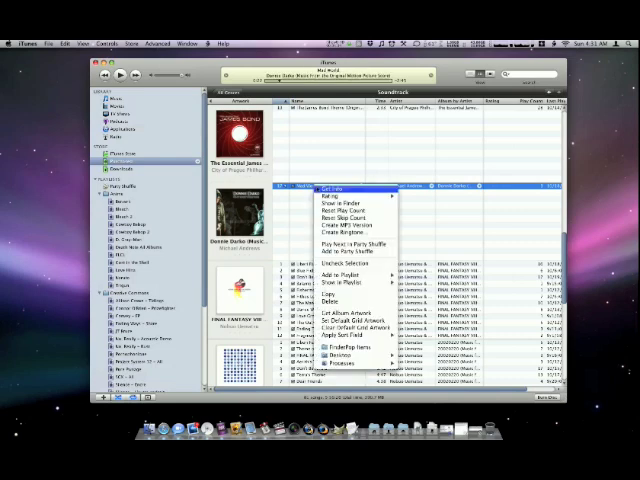
left_click(324, 188)
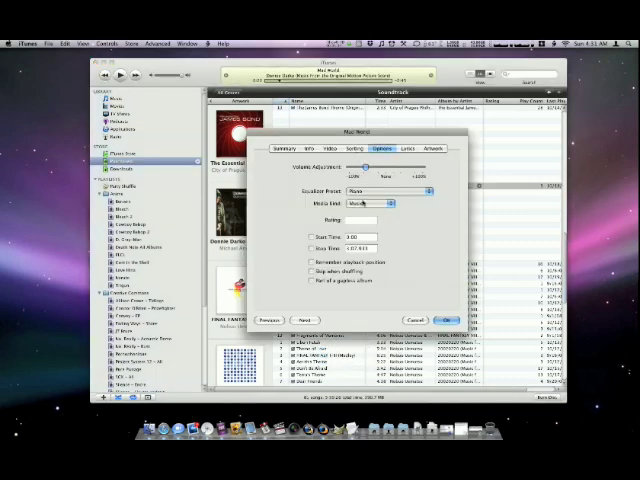